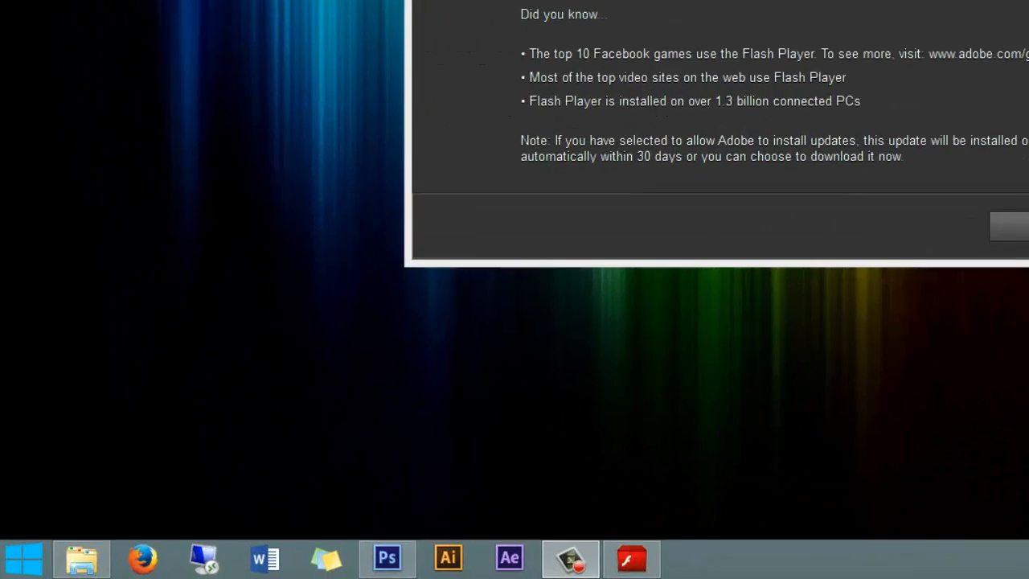
- Search the Start menu for 'sched' and launch Task Scheduler from the results
left_click(23, 556)
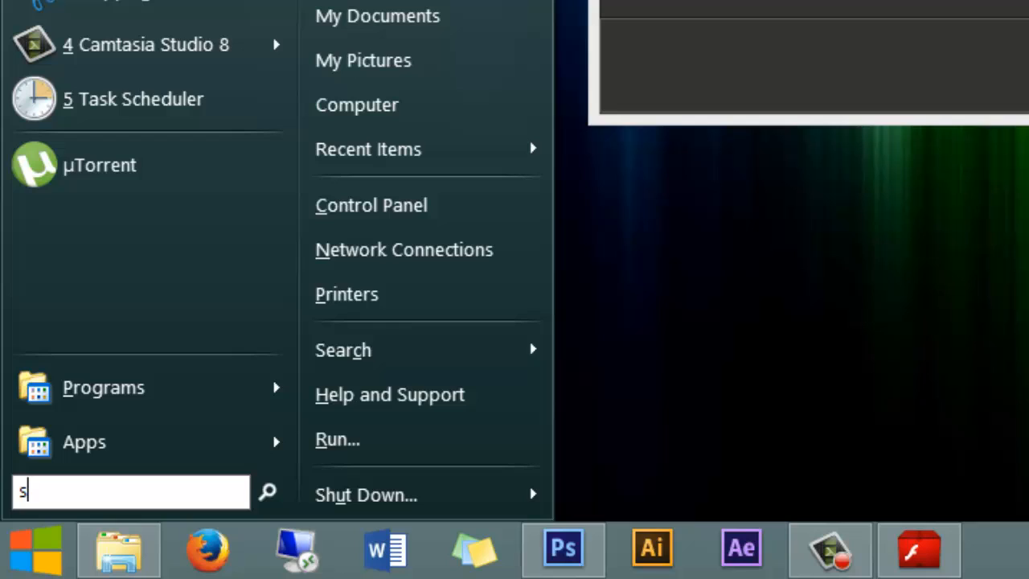
type("ched")
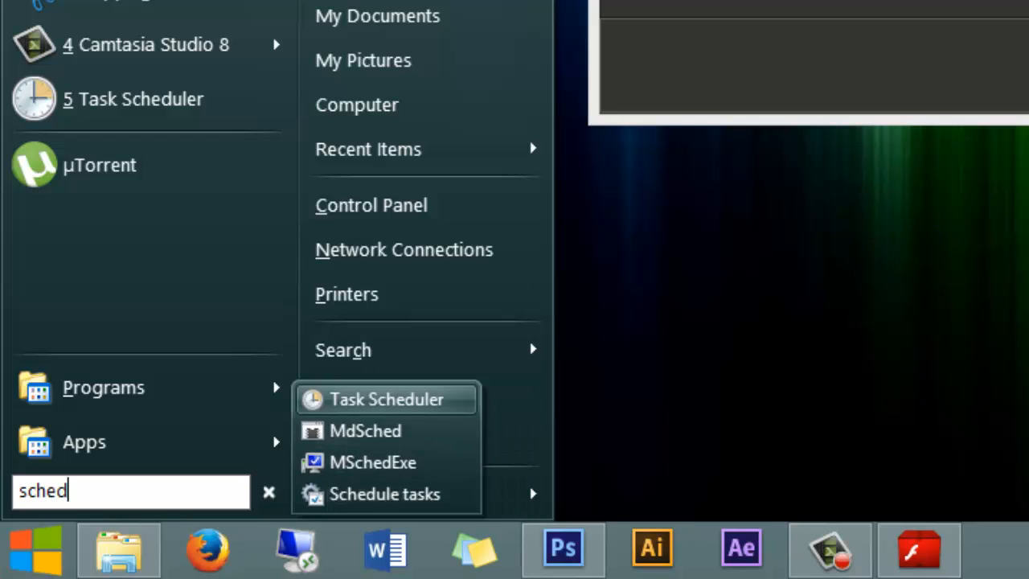
mouse_move(378, 434)
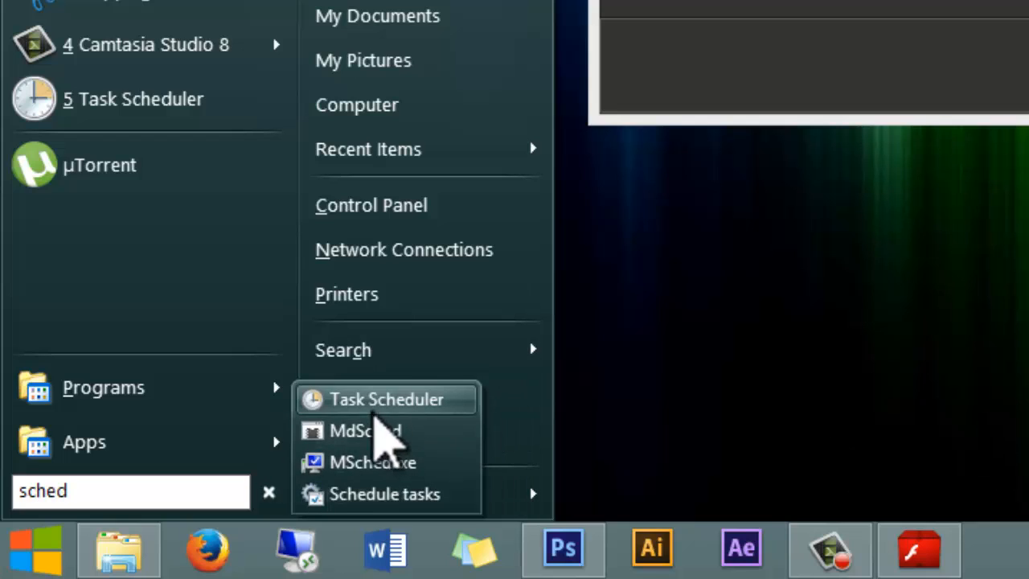
mouse_move(394, 411)
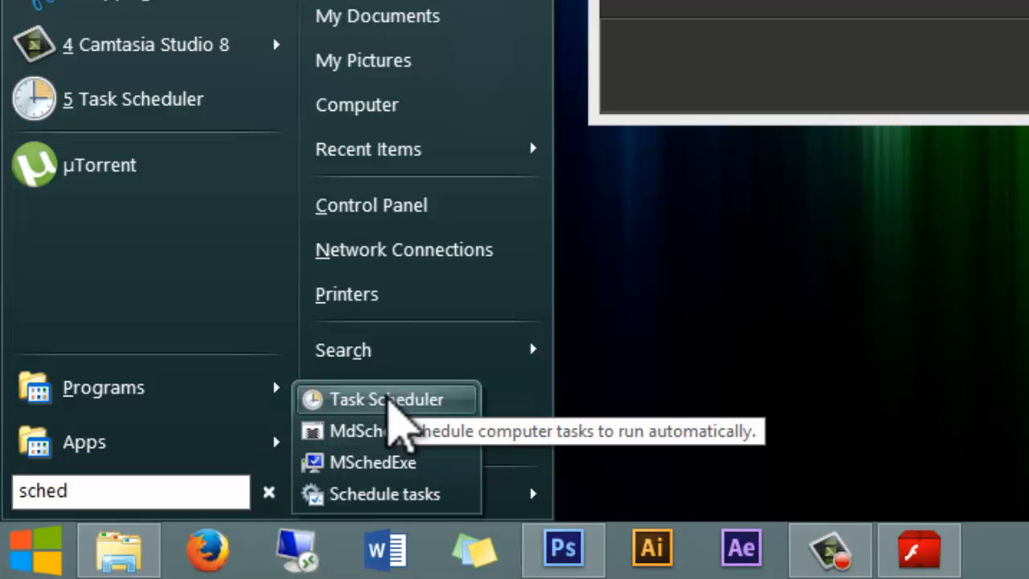
key("Win+r")
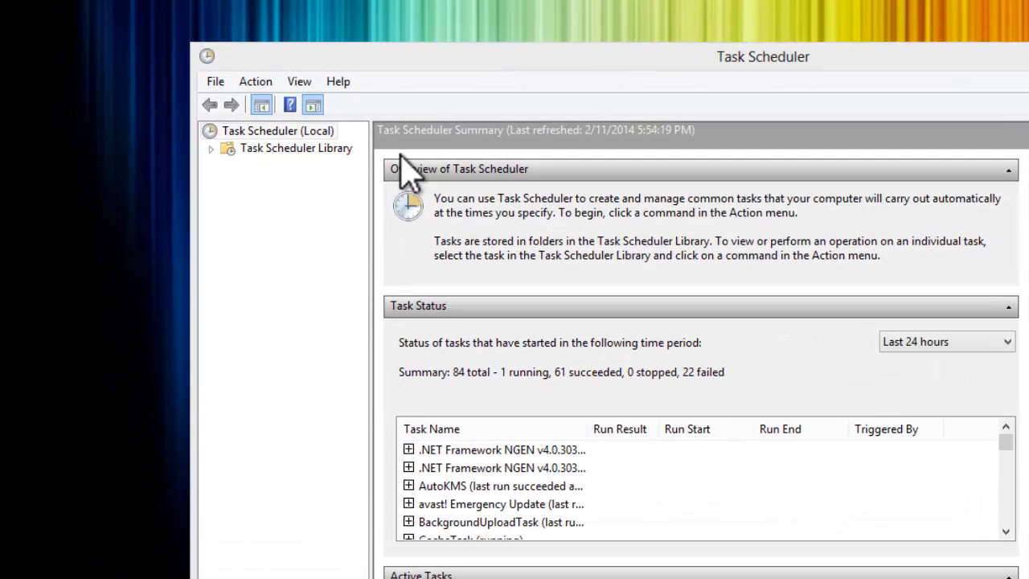
mouse_move(277, 169)
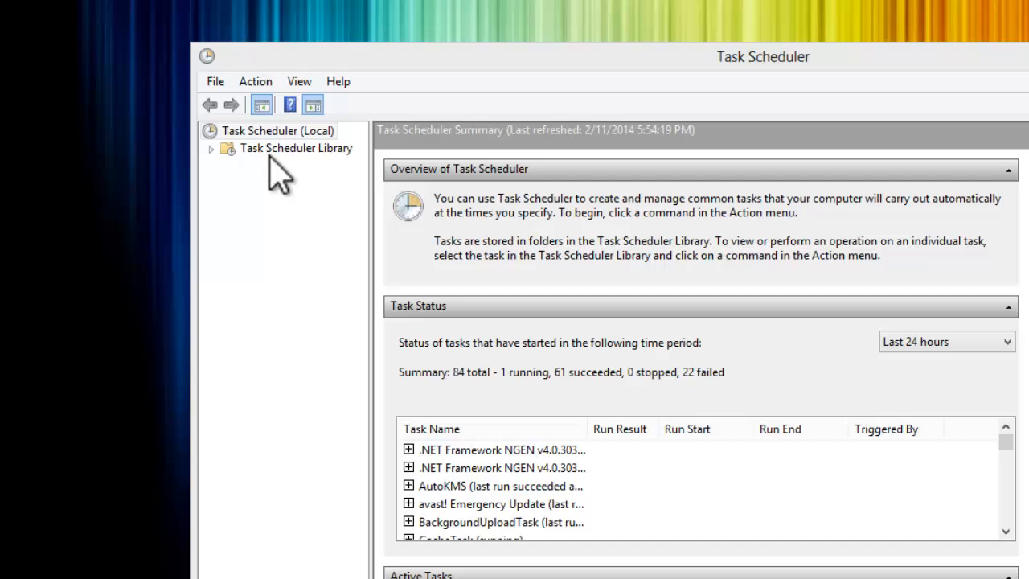
- Show the Task Scheduler Library tasks and select Adobe Flash Player Updater
left_click(296, 148)
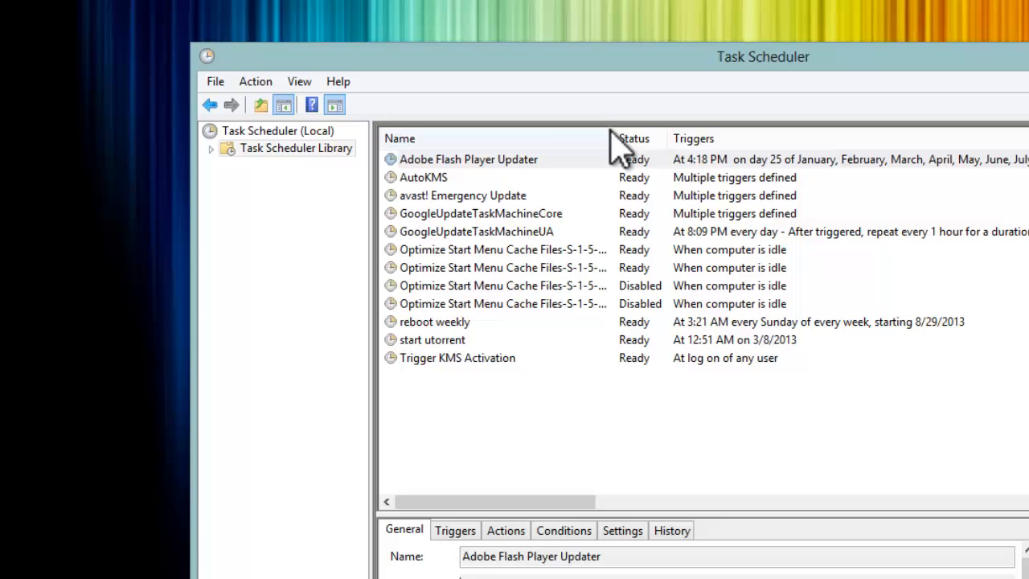
left_click(470, 159)
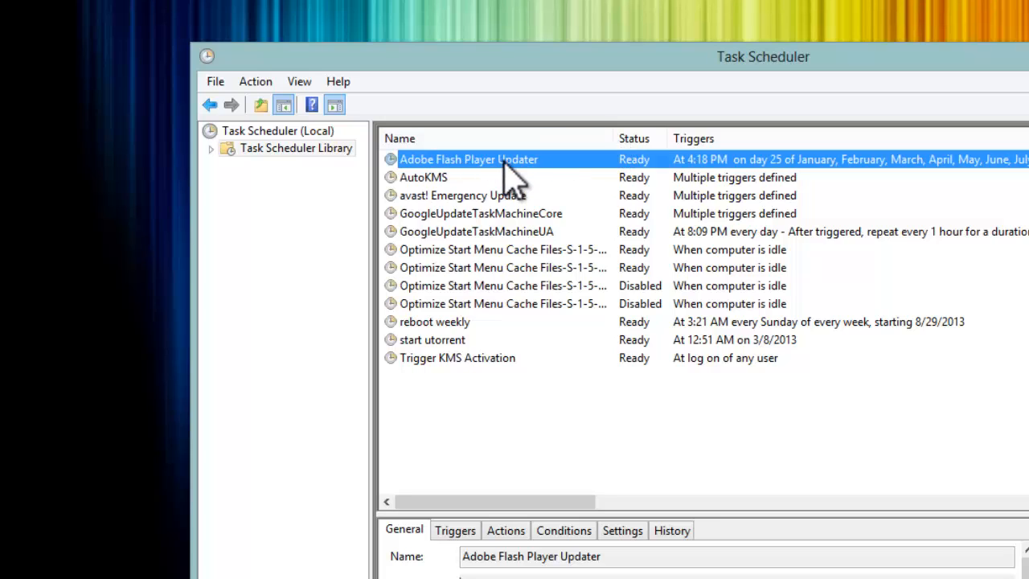
- Bring up the Adobe Flash Player Updater task's Properties dialog
right_click(470, 159)
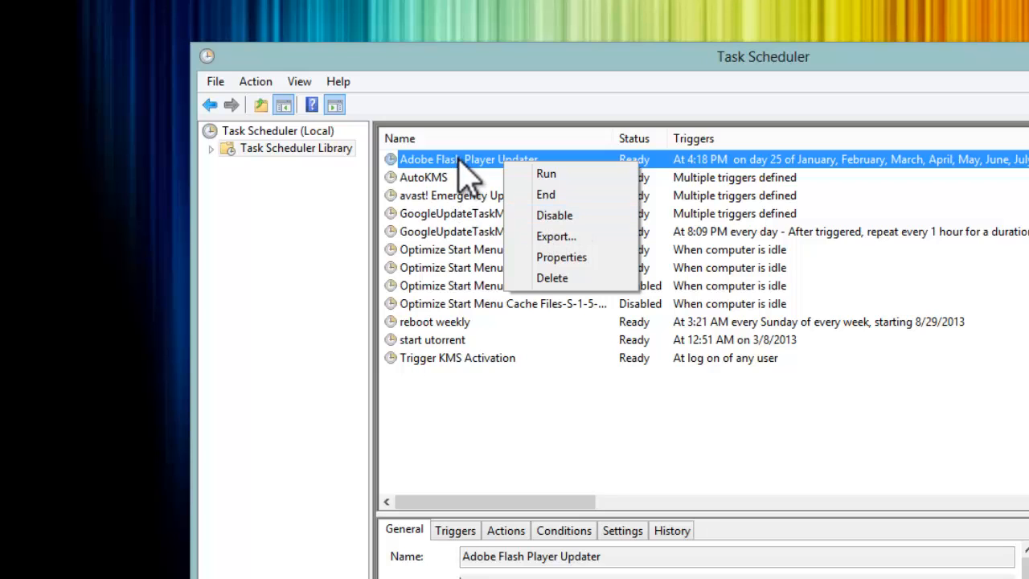
left_click(450, 159)
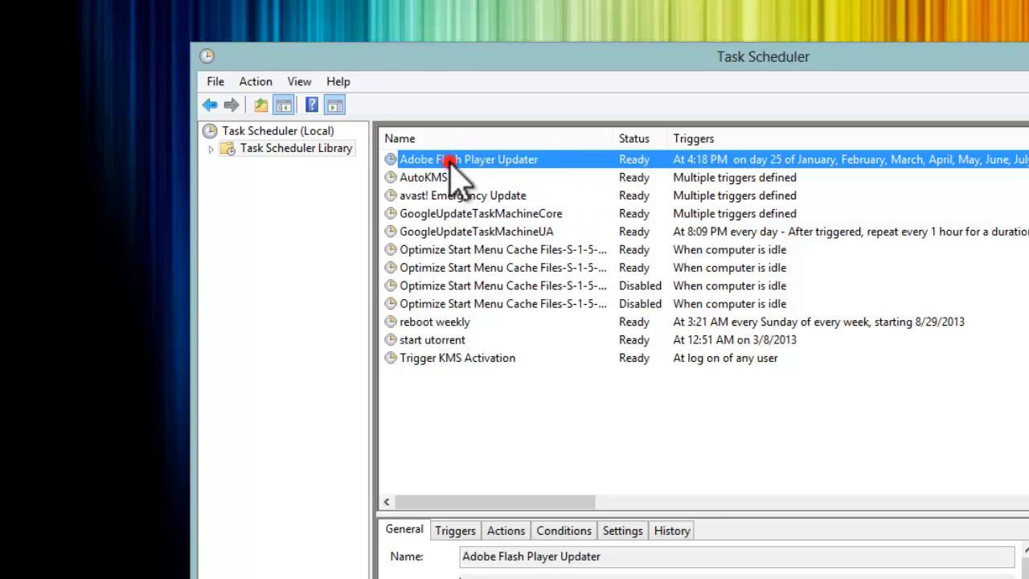
double_click(468, 159)
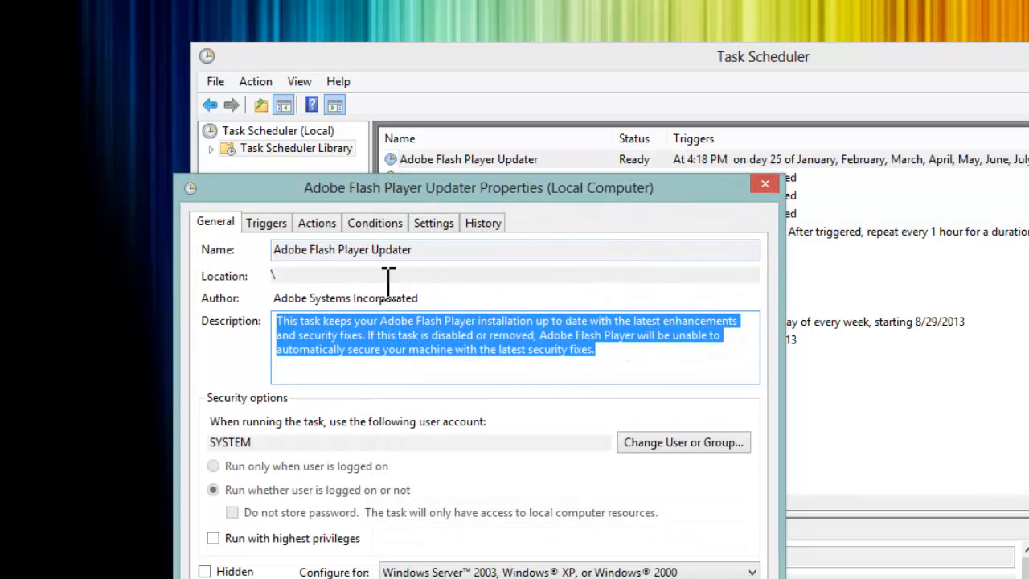
- Go to the task's Triggers and edit its Monthly trigger
left_click(266, 222)
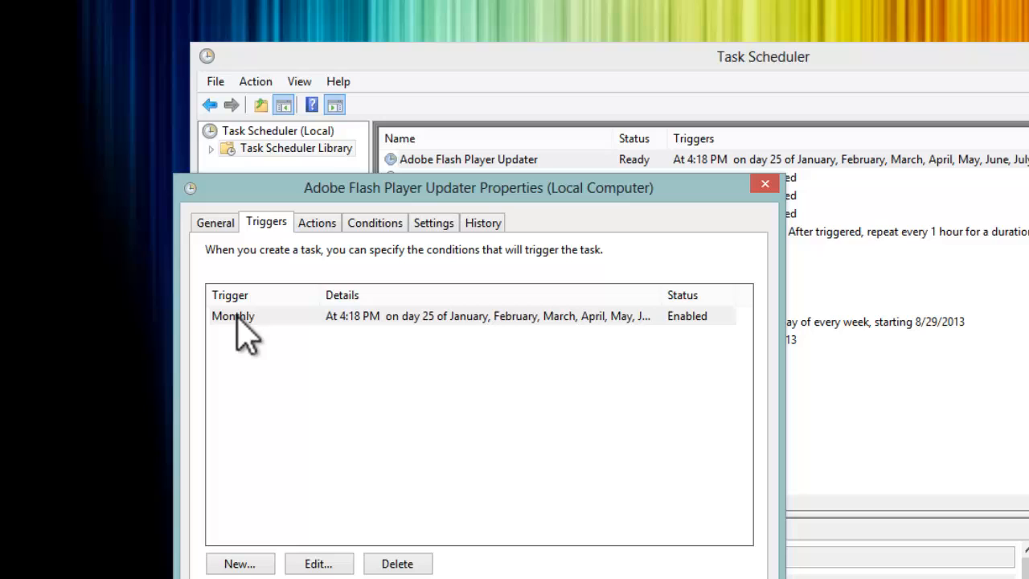
left_click(233, 315)
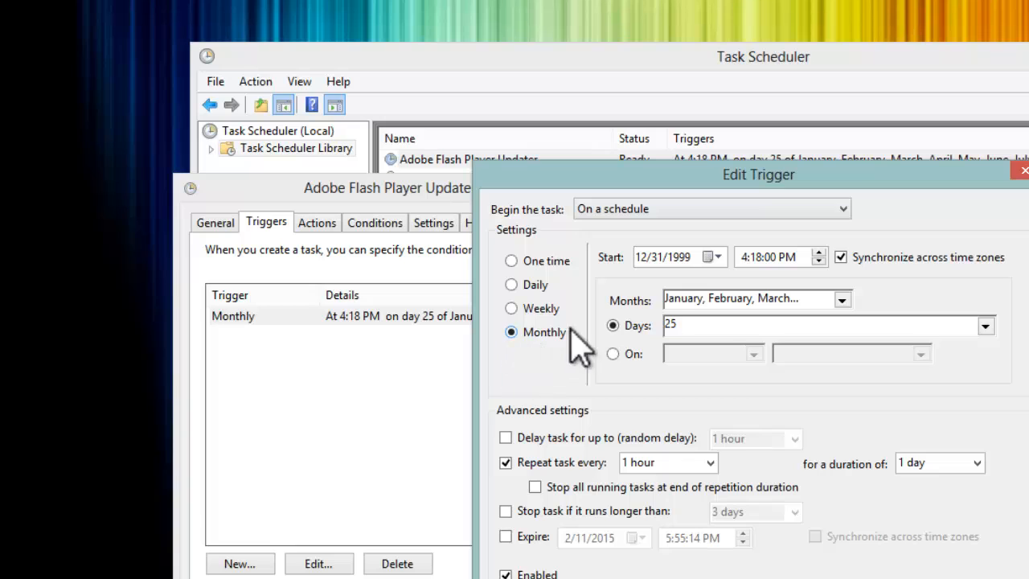
- Keep the trigger Monthly, review its months, and confirm day 25 is the ticked day
left_click(843, 297)
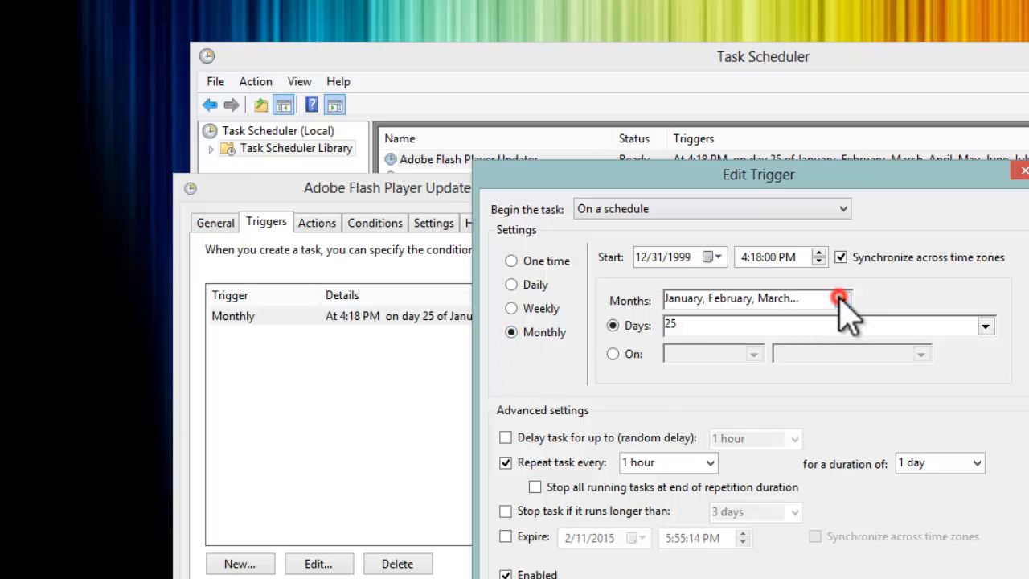
left_click(843, 298)
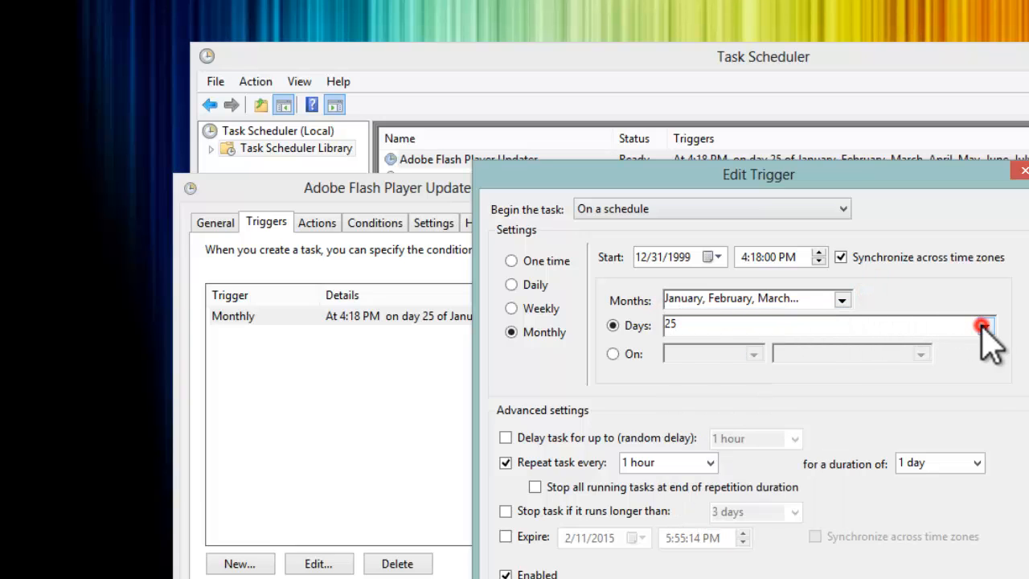
left_click(984, 325)
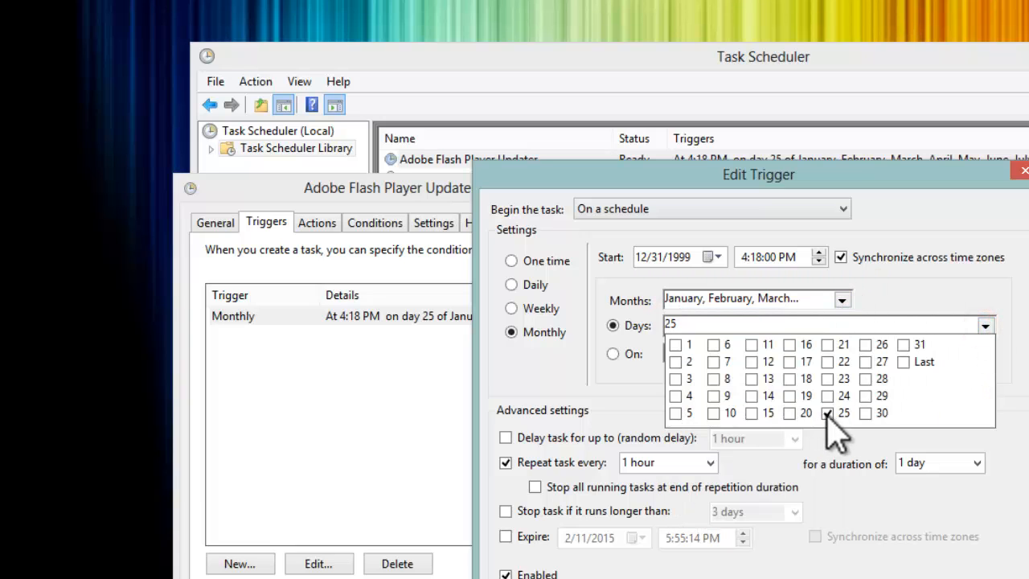
left_click(826, 413)
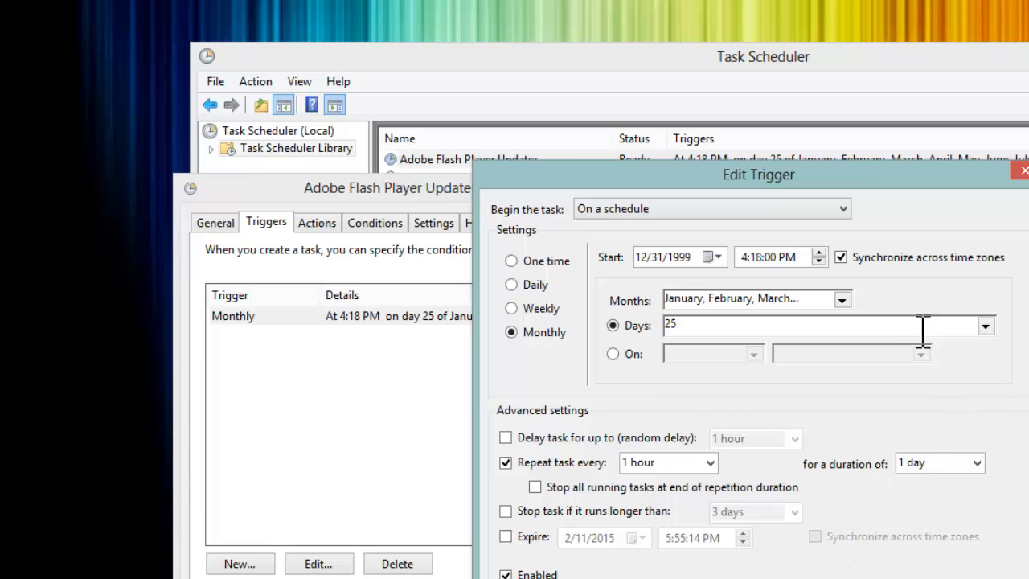
left_click(841, 299)
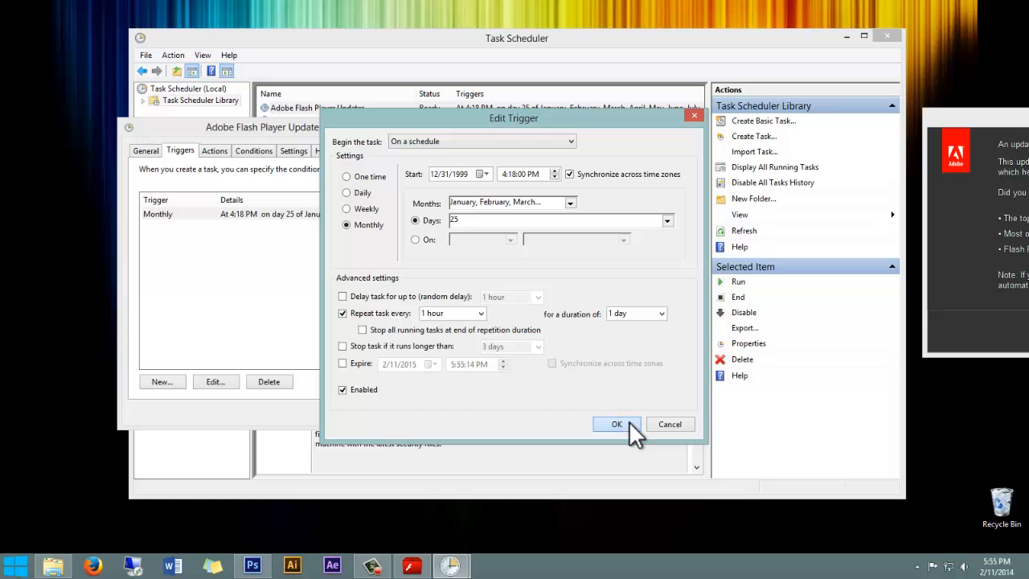
- Confirm the edited trigger and the task properties, returning to the task list
left_click(618, 424)
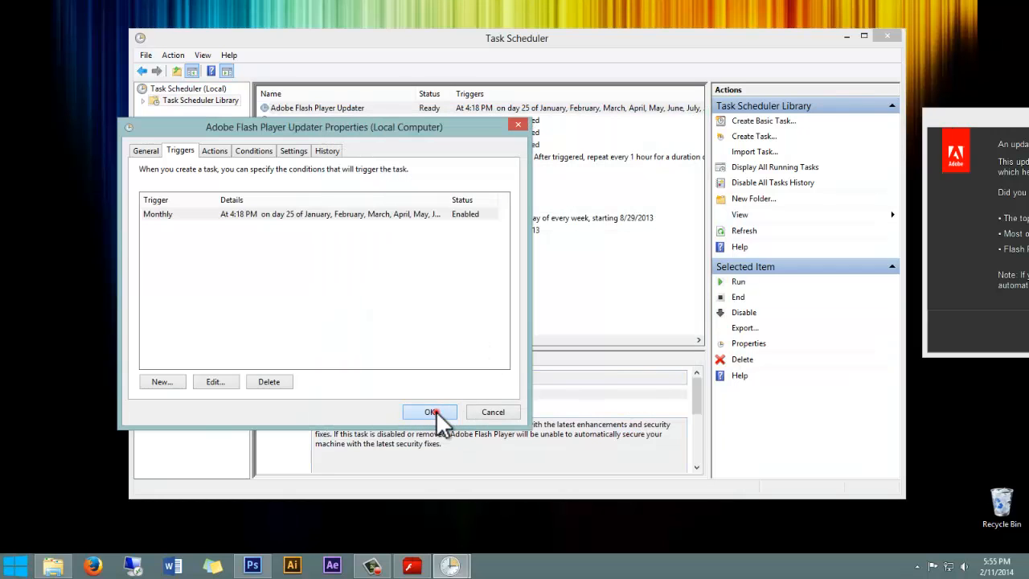
left_click(431, 411)
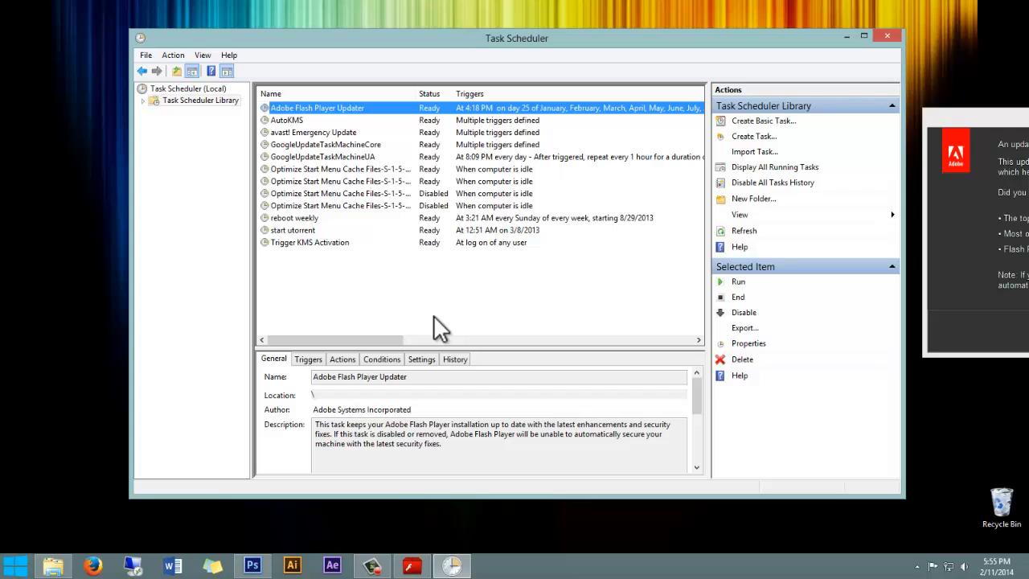
mouse_move(383, 288)
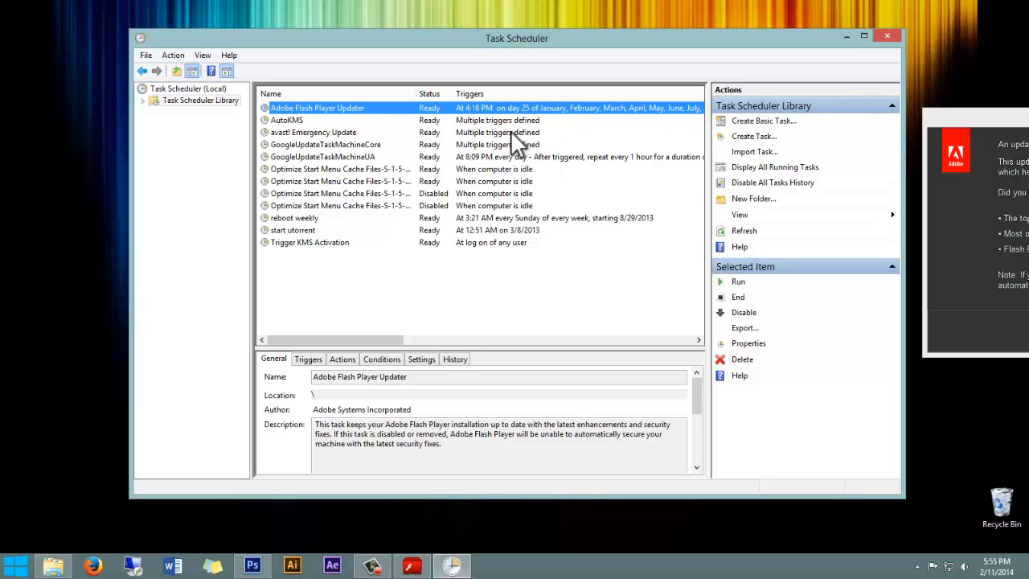
mouse_move(576, 196)
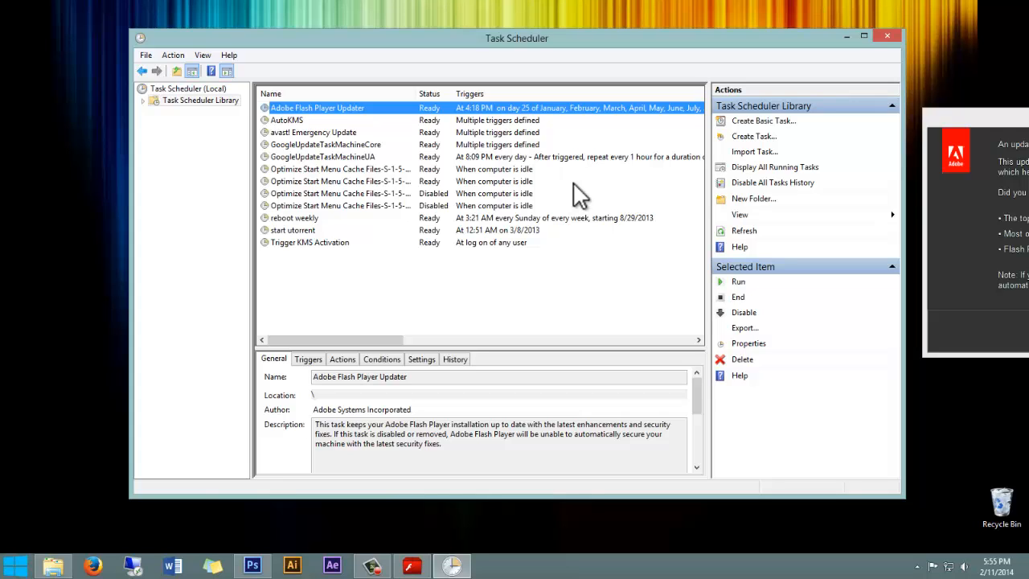
mouse_move(946, 136)
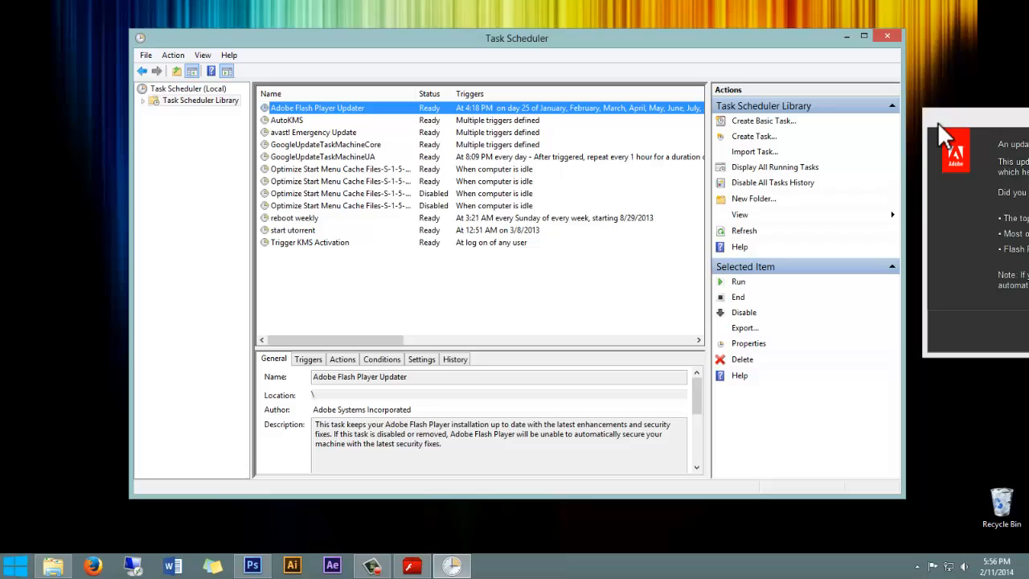